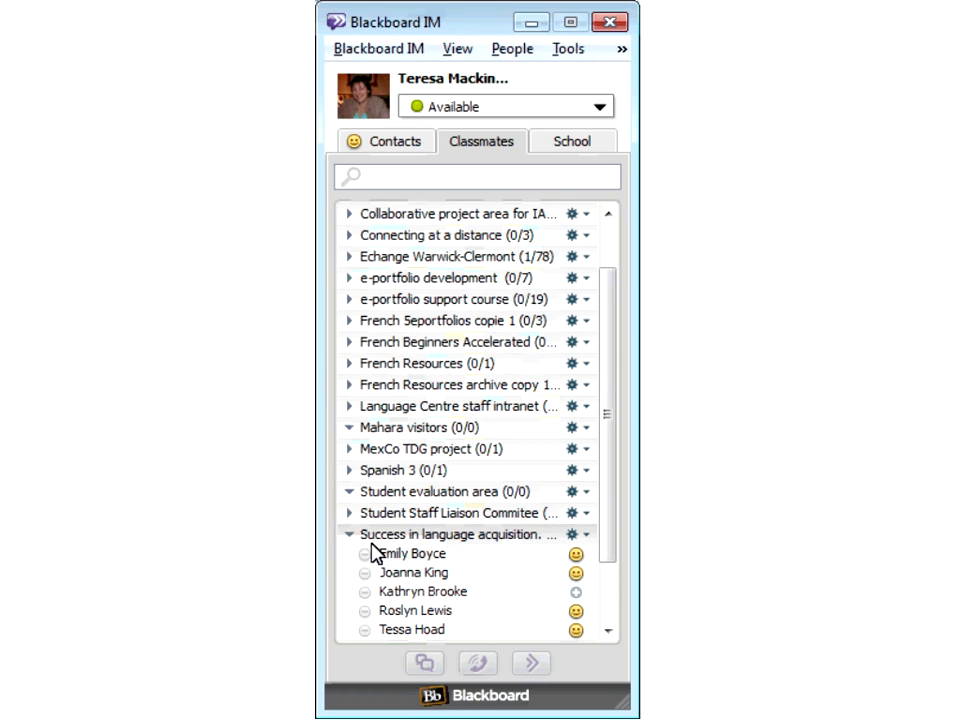
{"action": "left_click", "coordinate": [348, 534]}
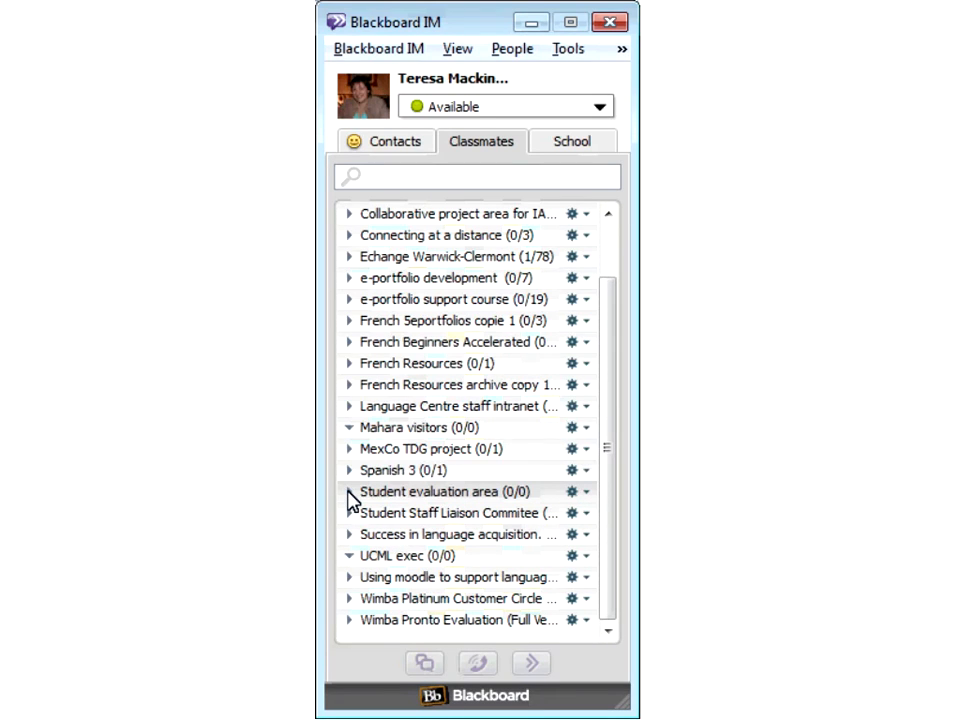
{"action": "mouse_move", "coordinate": [344, 270]}
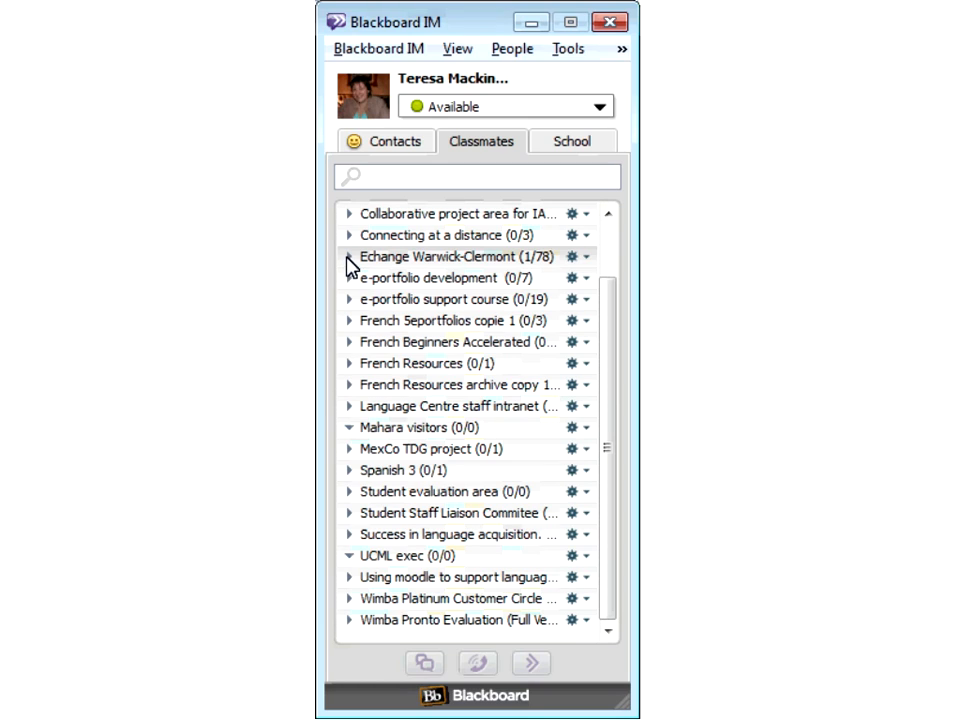
{"action": "left_click", "coordinate": [348, 256]}
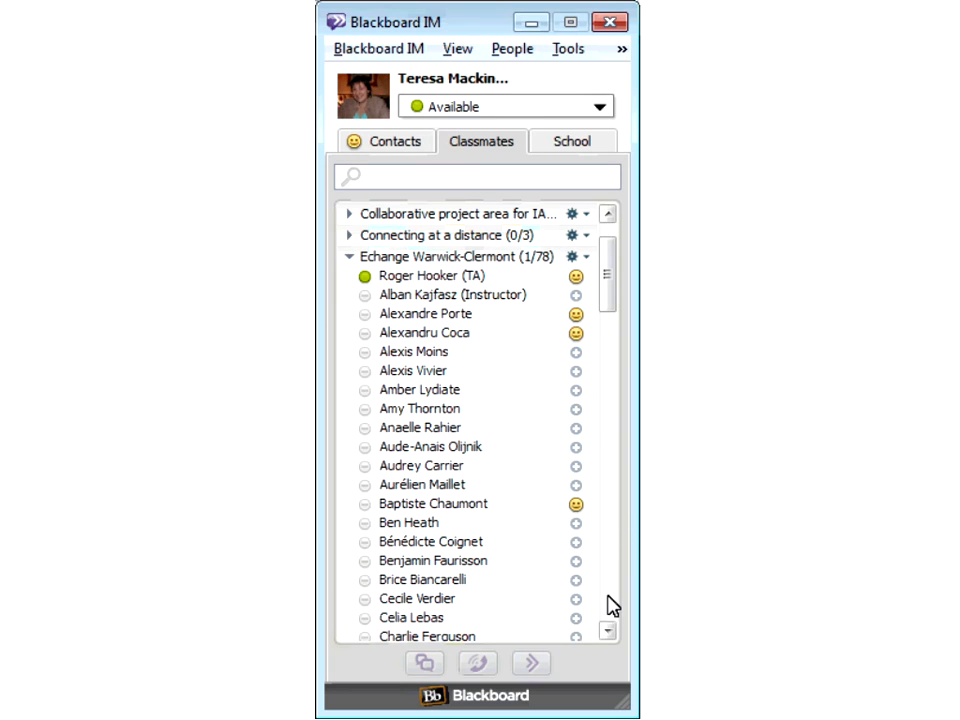
{"action": "mouse_move", "coordinate": [490, 442]}
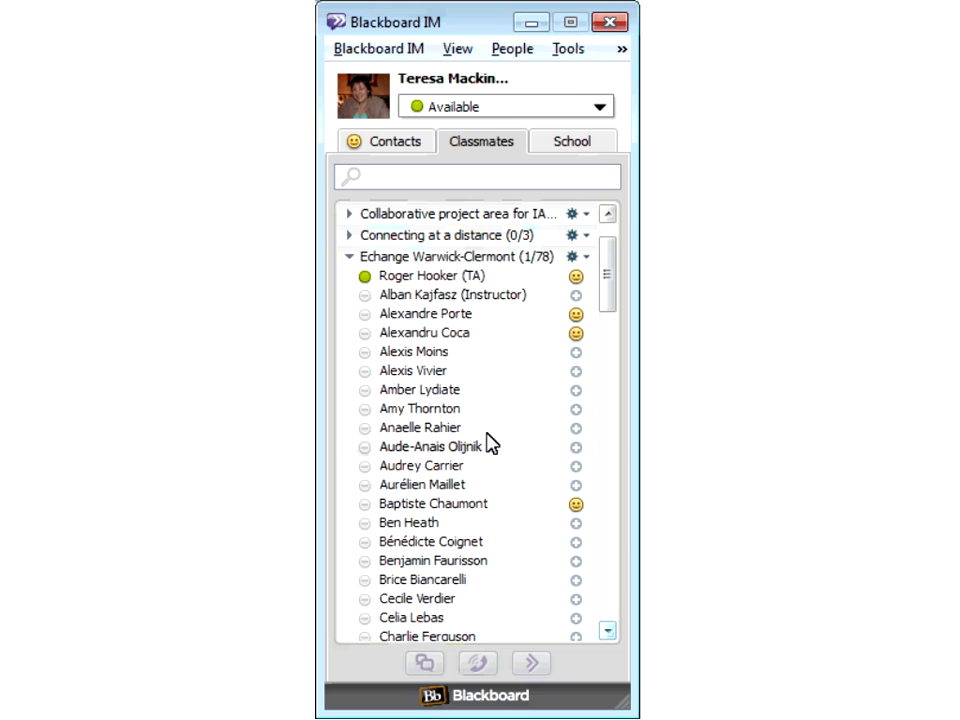
{"action": "left_click", "coordinate": [432, 276]}
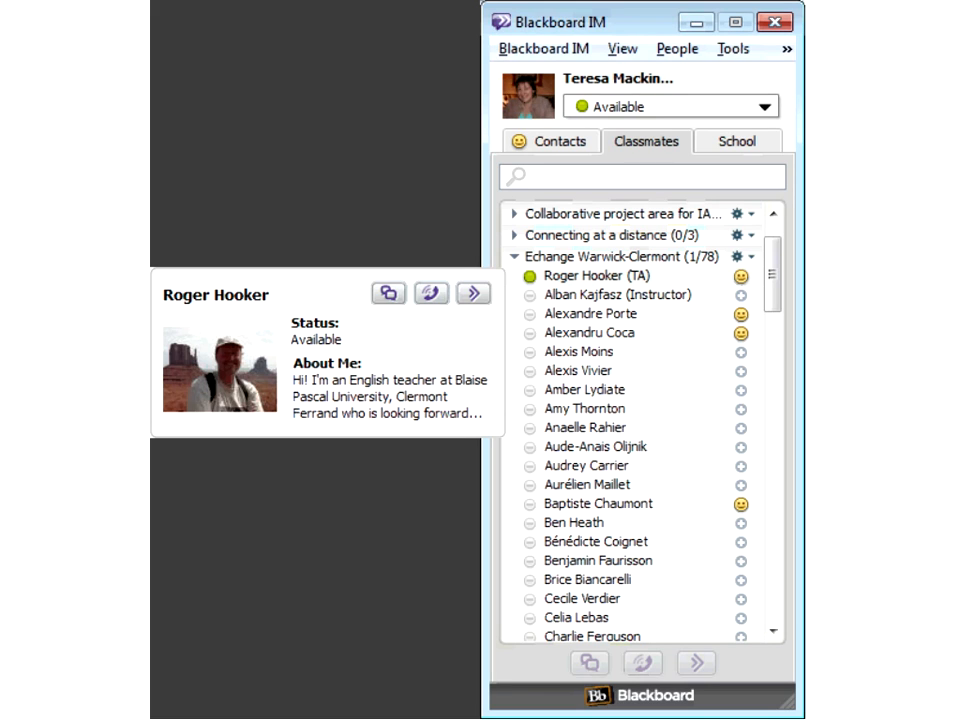
{"action": "mouse_move", "coordinate": [764, 116]}
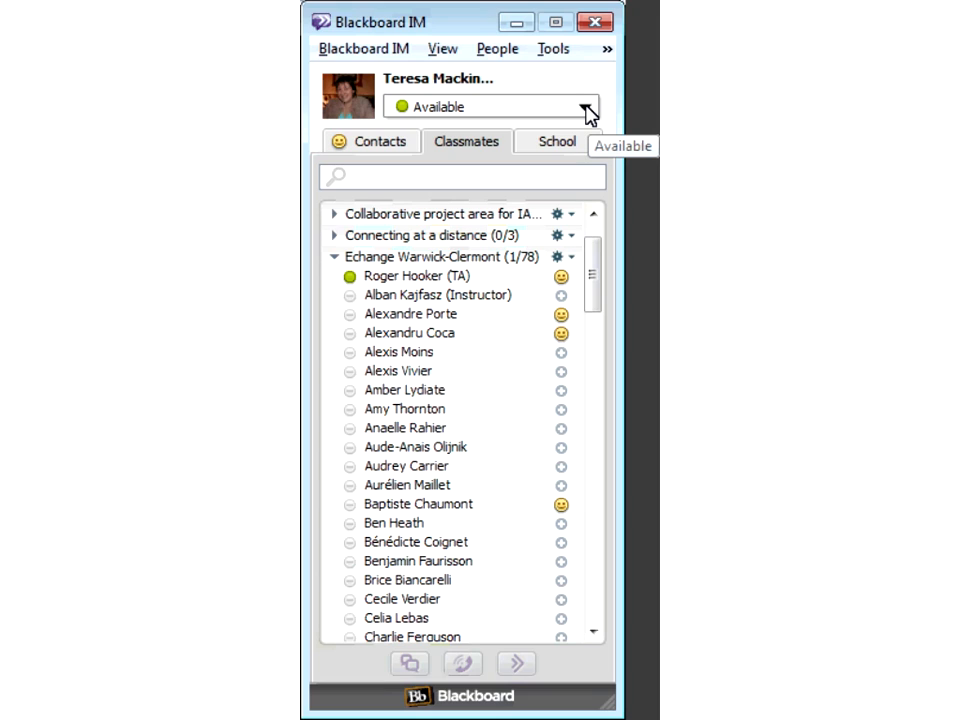
{"action": "mouse_move", "coordinate": [448, 288]}
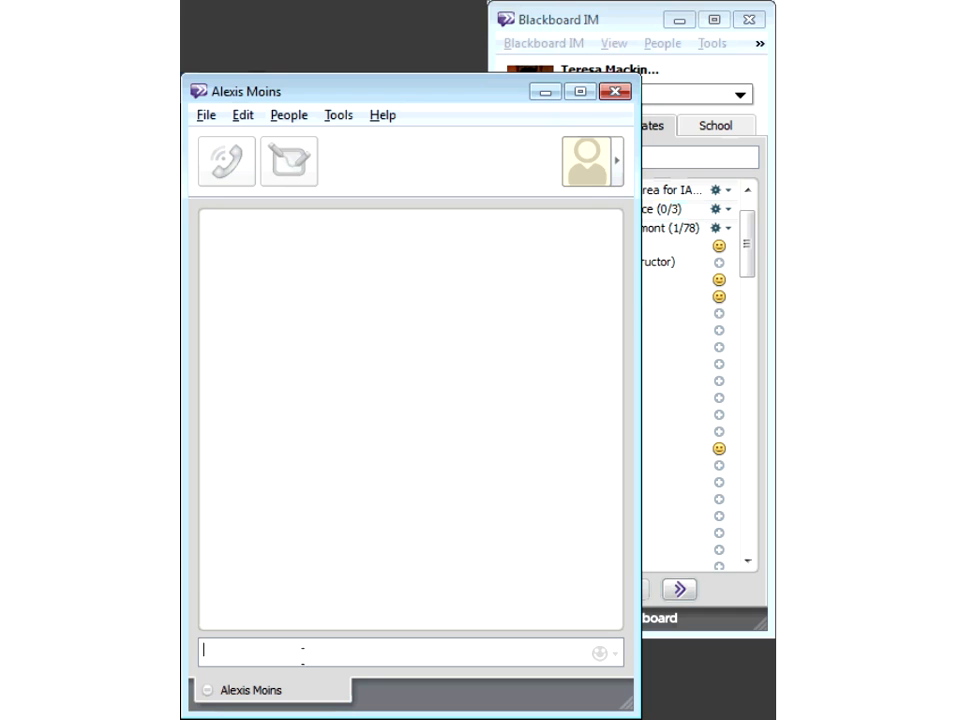
{"action": "mouse_move", "coordinate": [624, 664]}
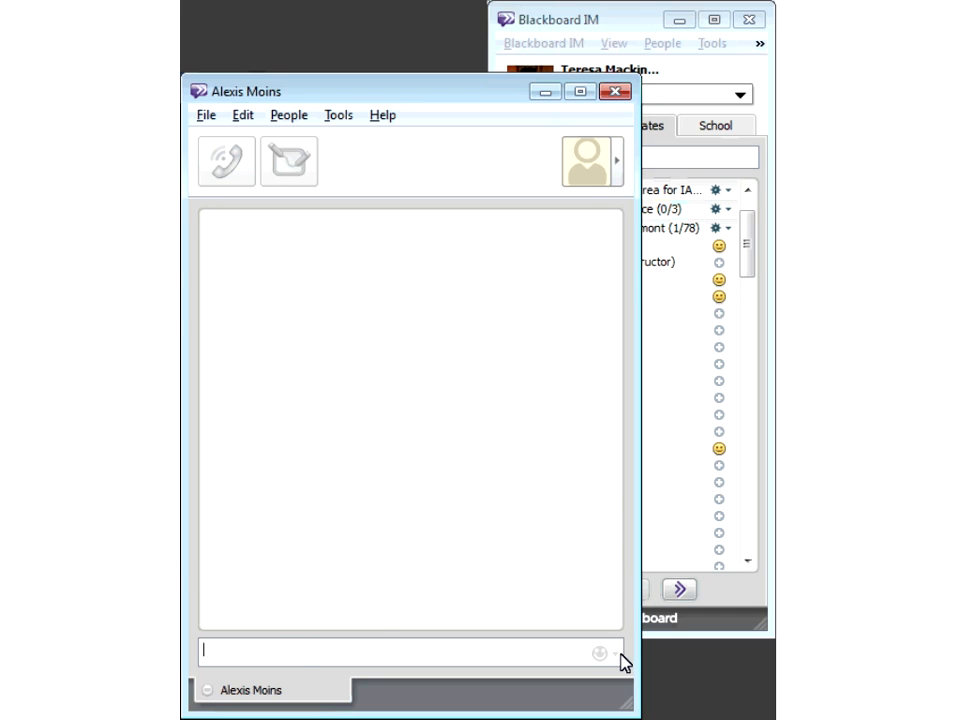
{"action": "left_click", "coordinate": [600, 652]}
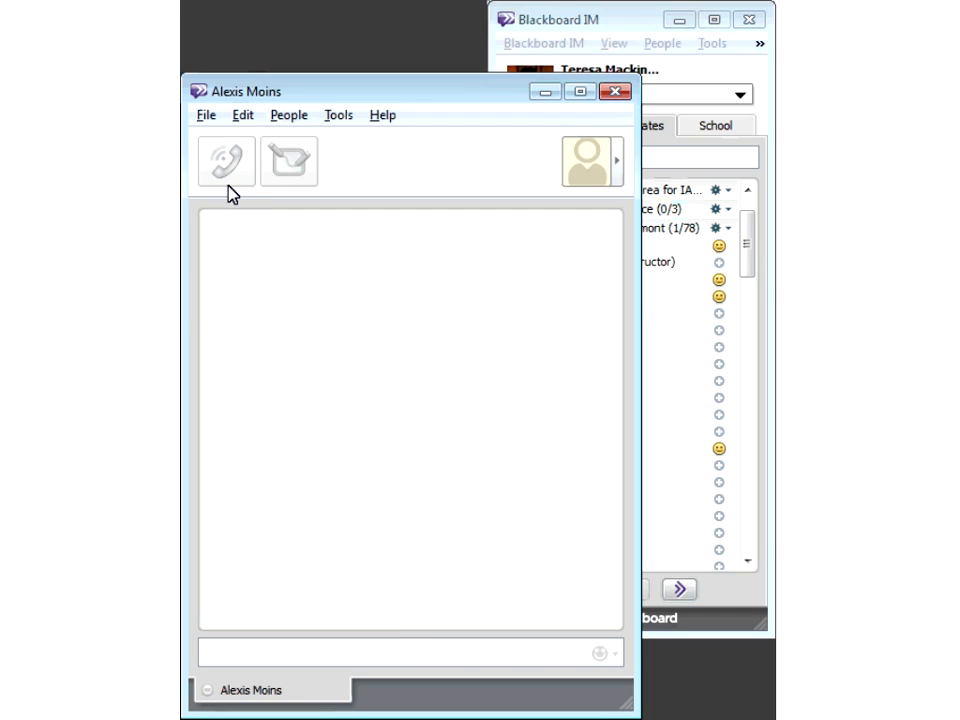
{"action": "mouse_move", "coordinate": [230, 192]}
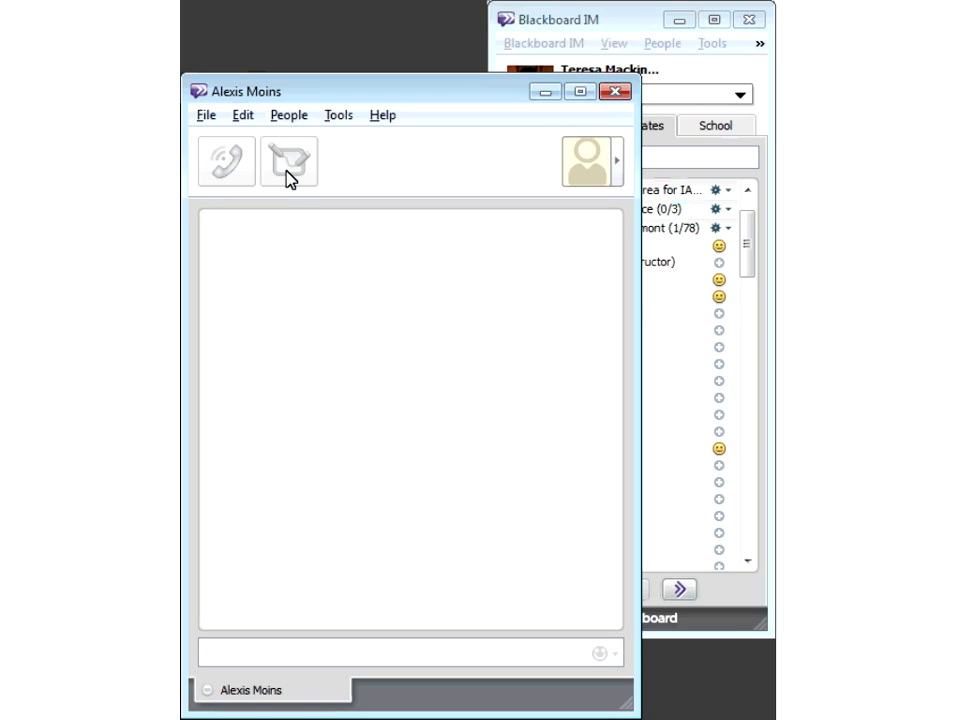
{"action": "mouse_move", "coordinate": [616, 92]}
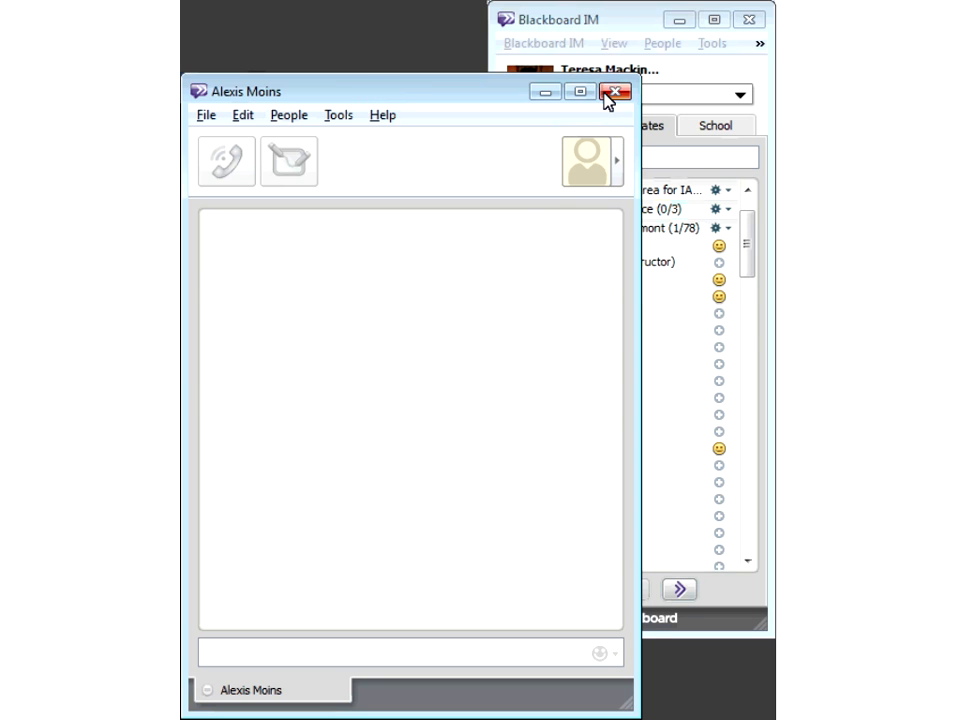
{"action": "left_click", "coordinate": [616, 92]}
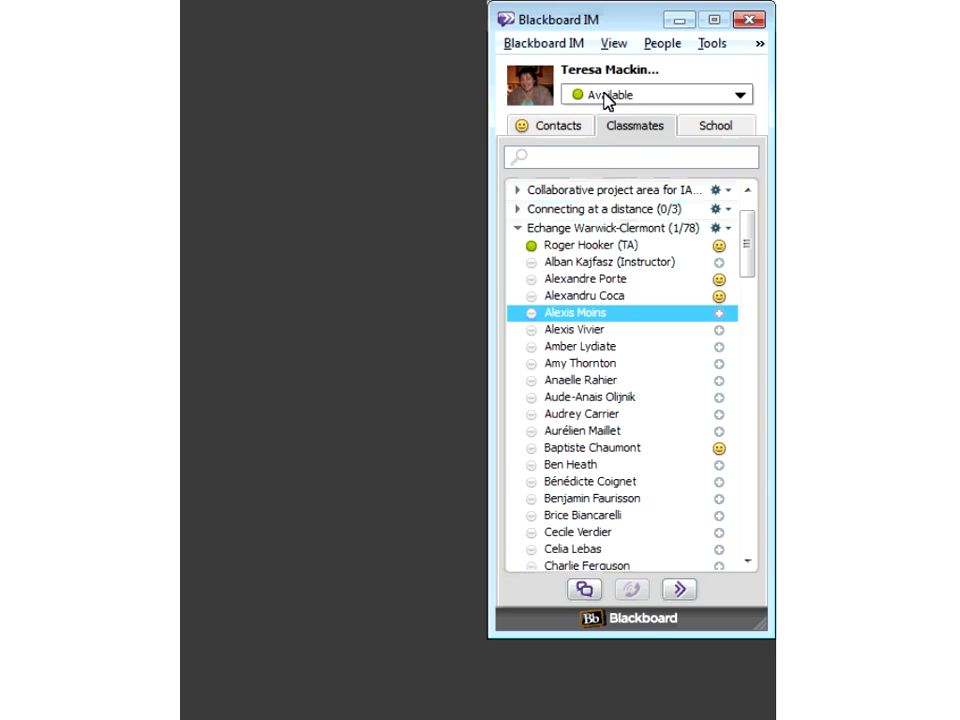
{"action": "mouse_move", "coordinate": [712, 44]}
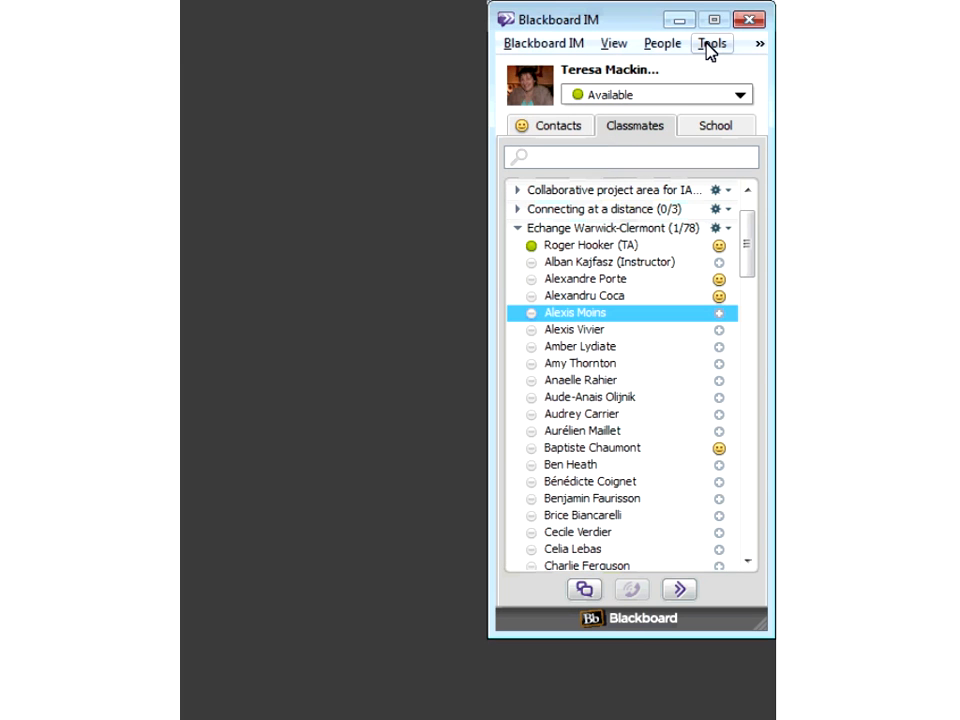
{"action": "left_click", "coordinate": [712, 44]}
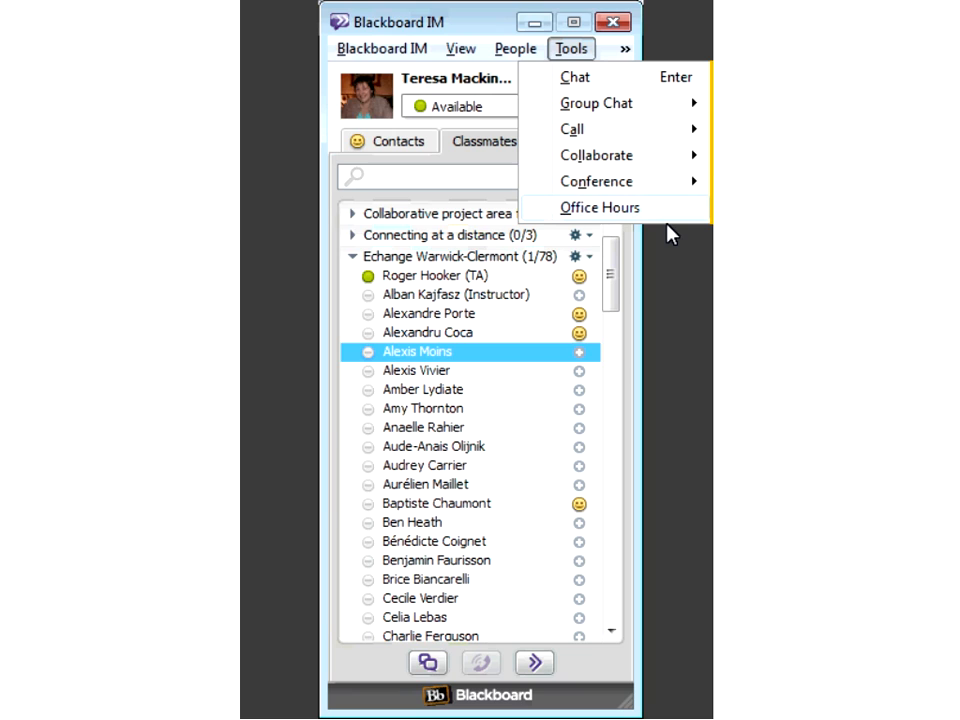
{"action": "left_click", "coordinate": [382, 48]}
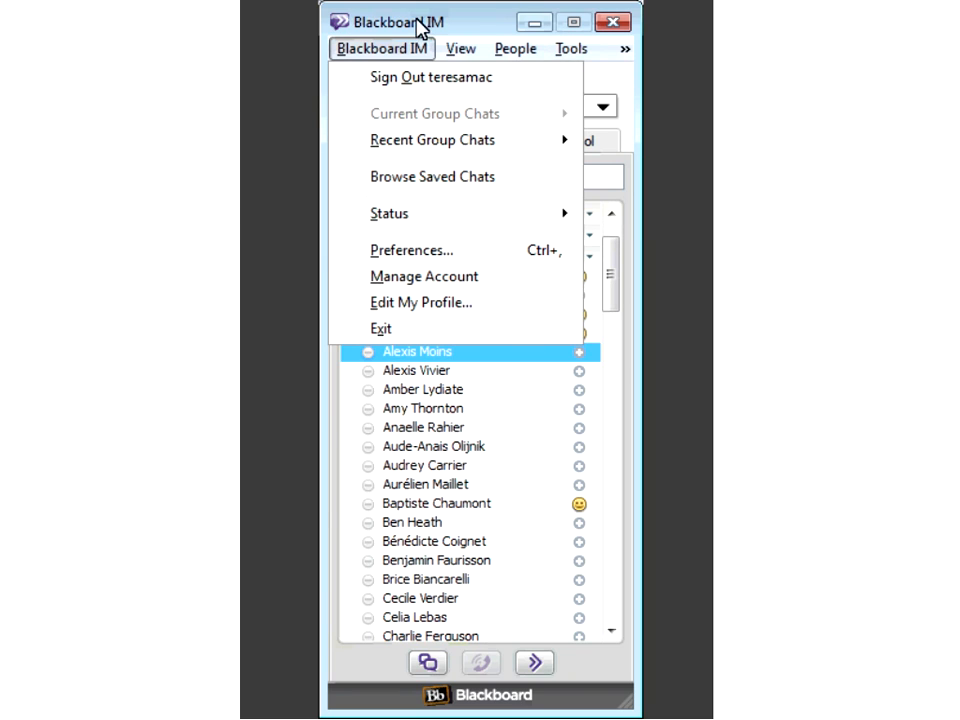
{"action": "mouse_move", "coordinate": [436, 28]}
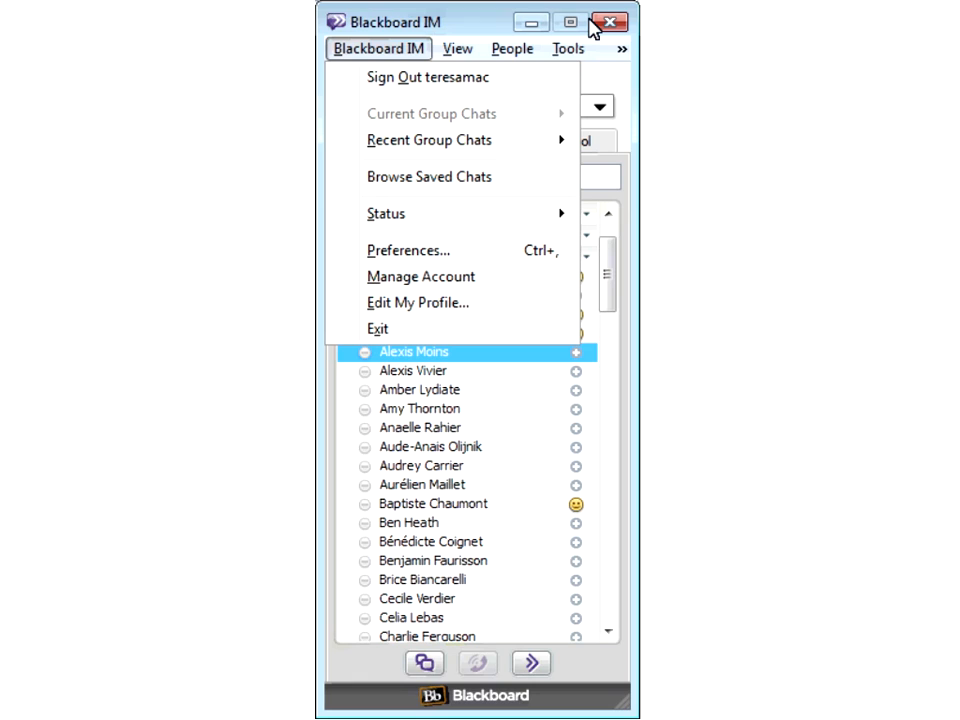
{"action": "mouse_move", "coordinate": [410, 52]}
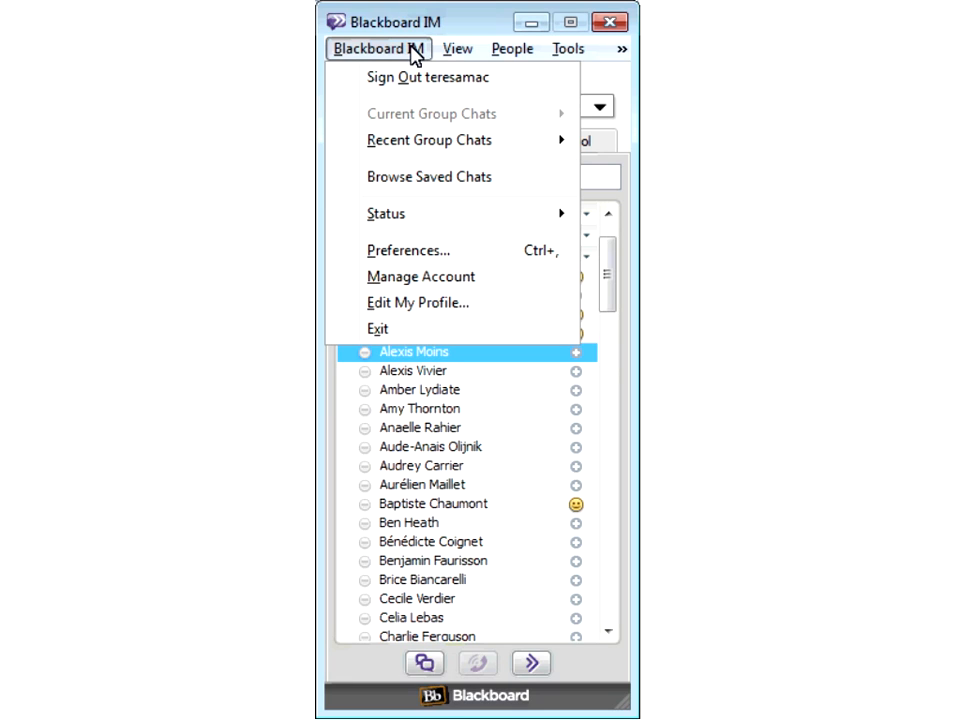
{"action": "mouse_move", "coordinate": [412, 68]}
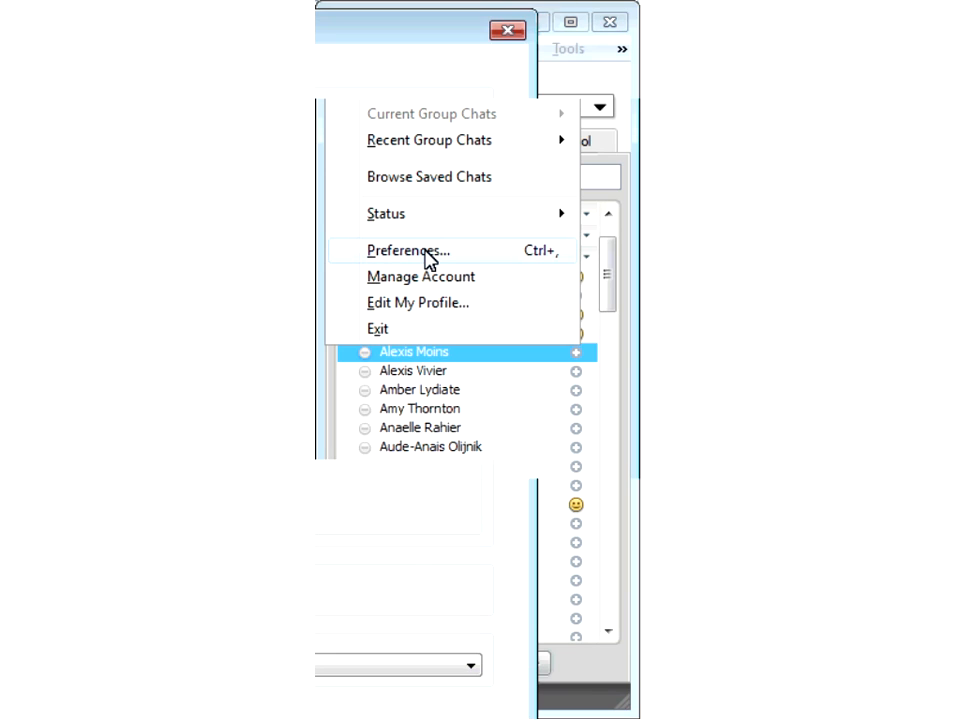
Step: In Preferences > Alerts, enable Play sound for the Incoming call event
{"action": "left_click", "coordinate": [404, 250]}
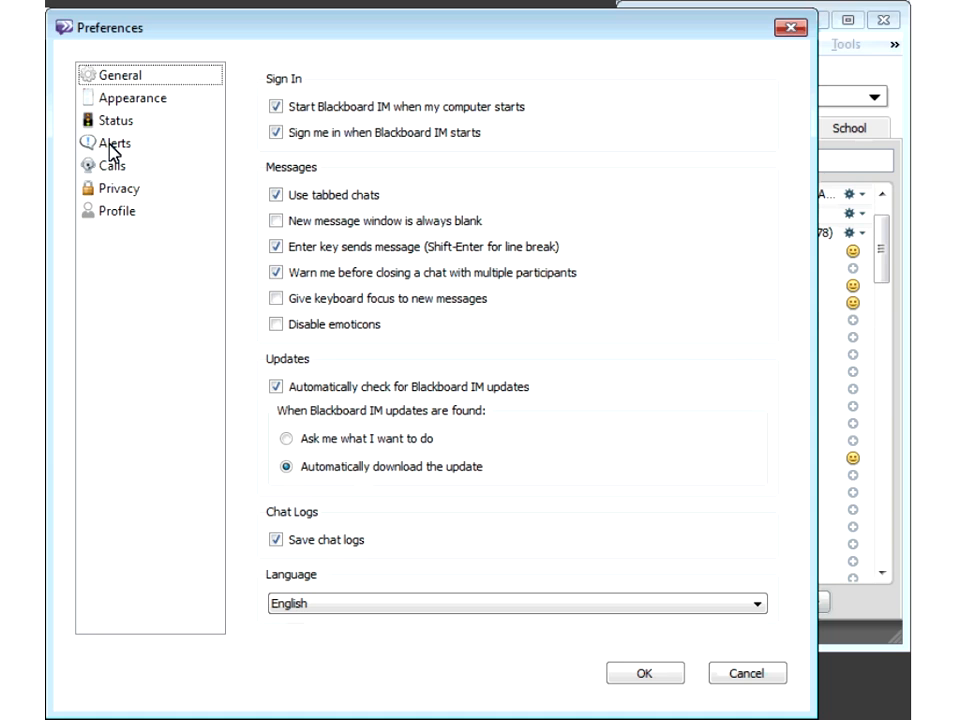
{"action": "left_click", "coordinate": [114, 144]}
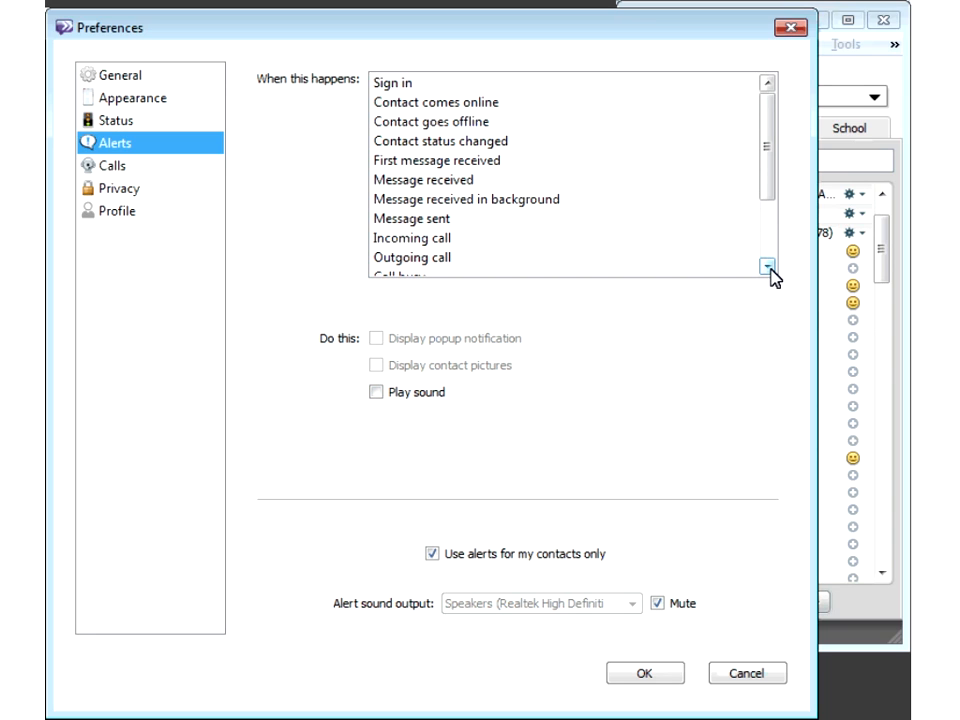
{"action": "left_click", "coordinate": [768, 268]}
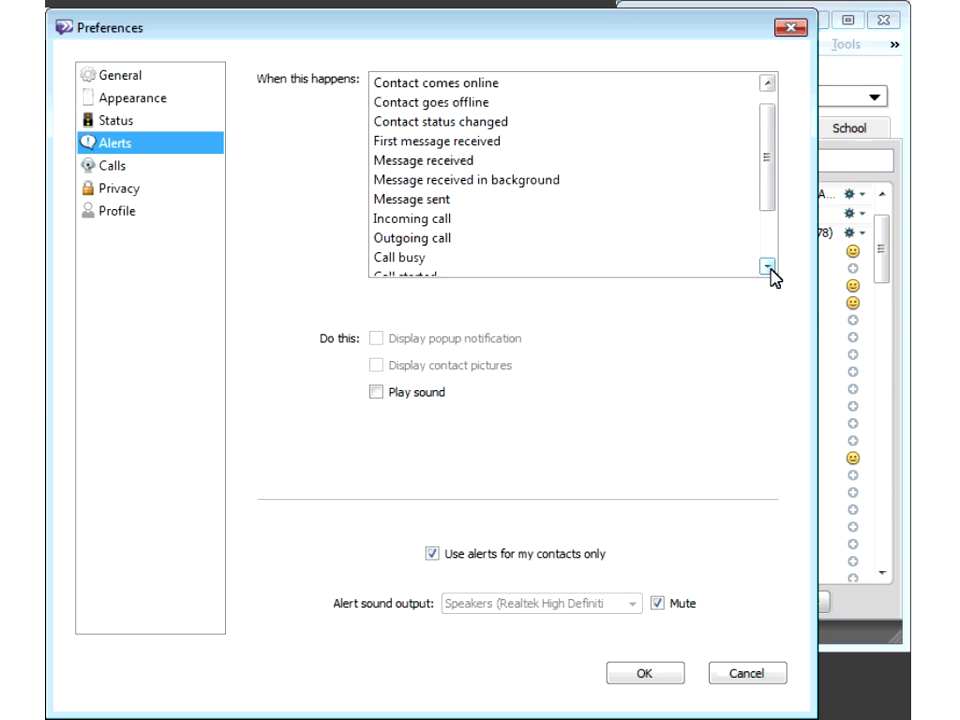
{"action": "left_click", "coordinate": [768, 268]}
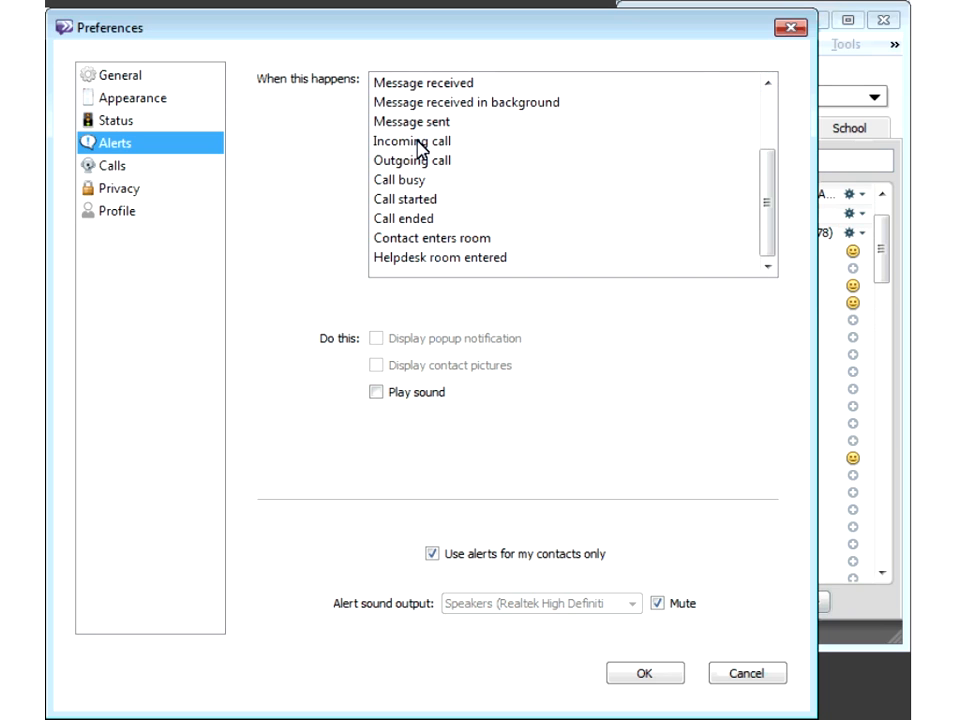
{"action": "left_click", "coordinate": [412, 140]}
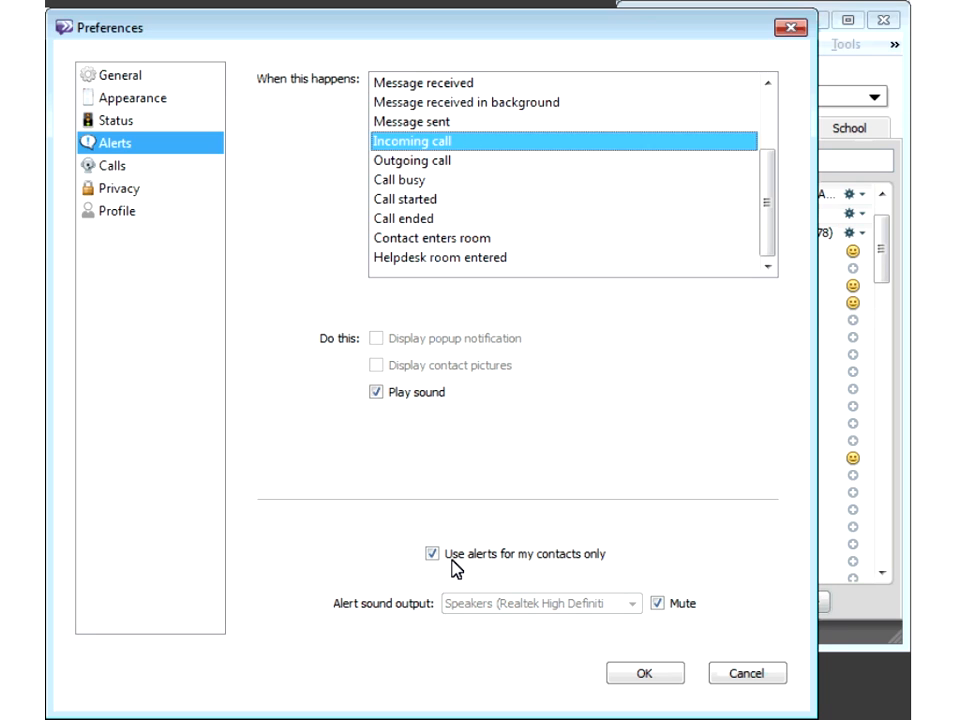
{"action": "left_click", "coordinate": [432, 552]}
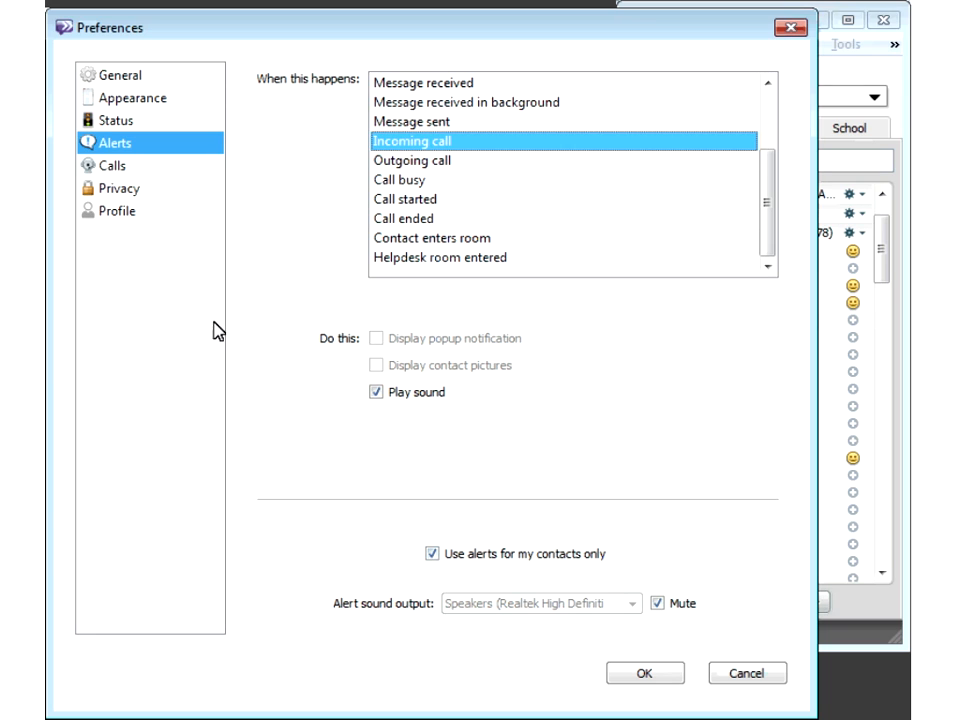
{"action": "mouse_move", "coordinate": [130, 218]}
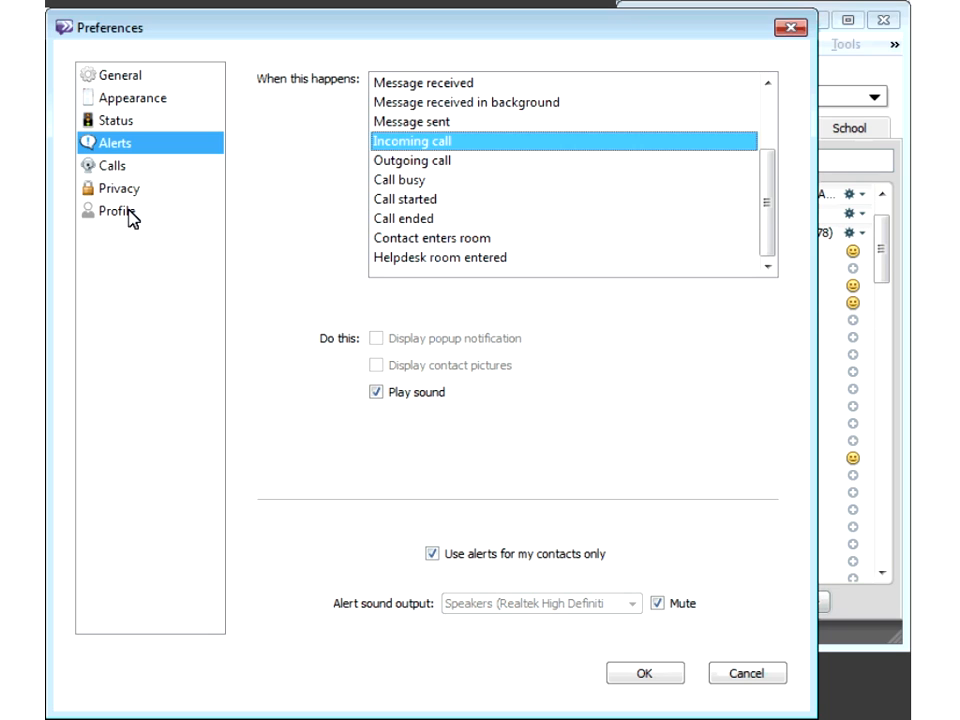
Step: Review the Profile and General pages, then cancel Preferences without saving
{"action": "left_click", "coordinate": [116, 212]}
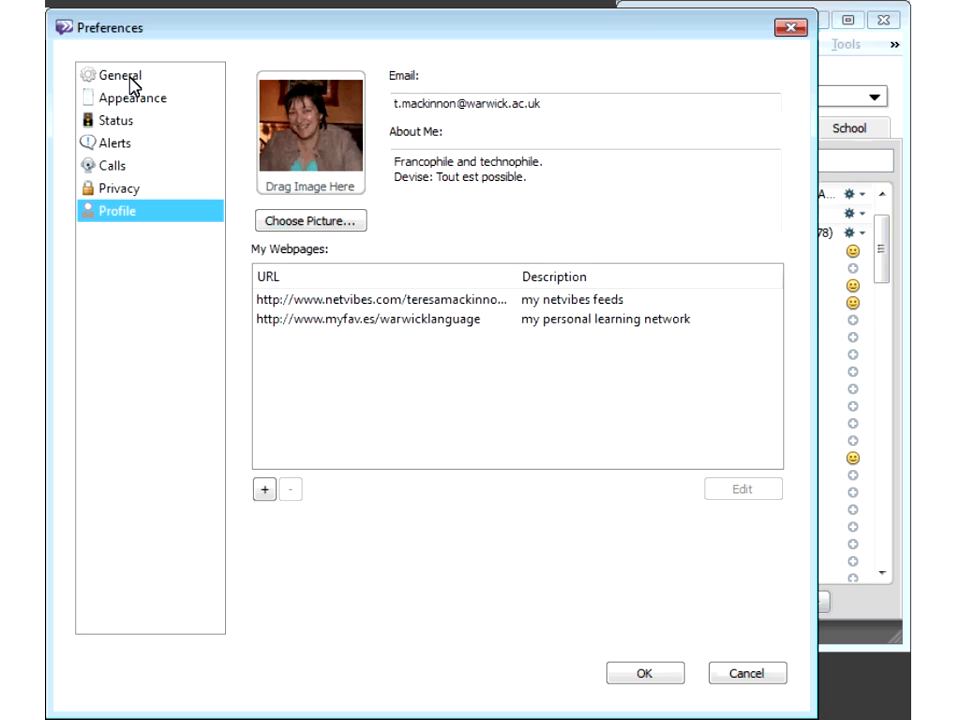
{"action": "left_click", "coordinate": [120, 74]}
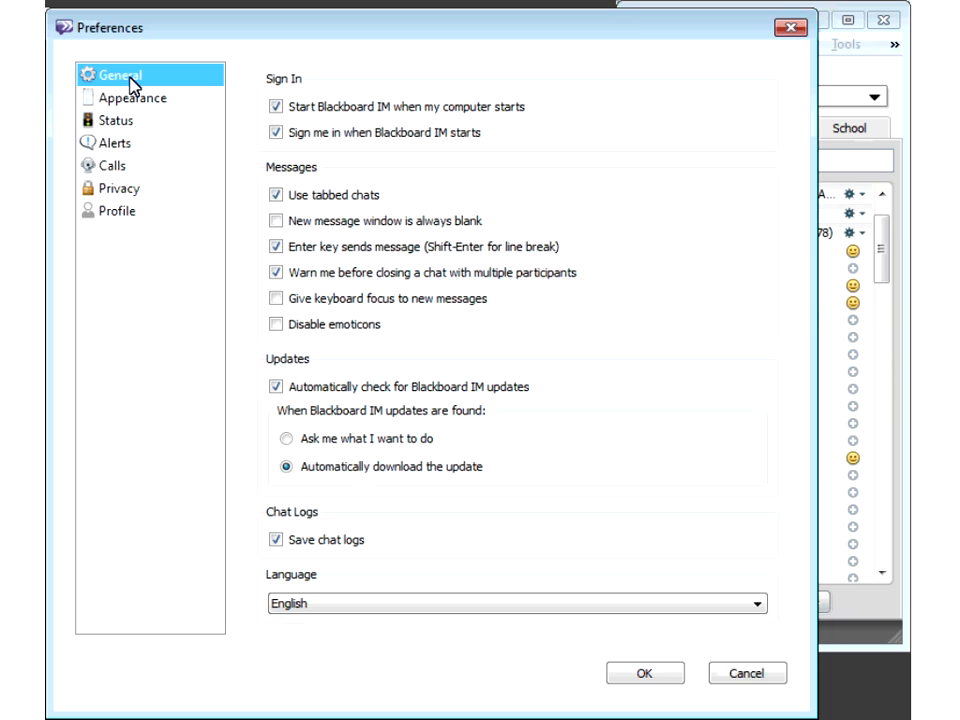
{"action": "mouse_move", "coordinate": [614, 644]}
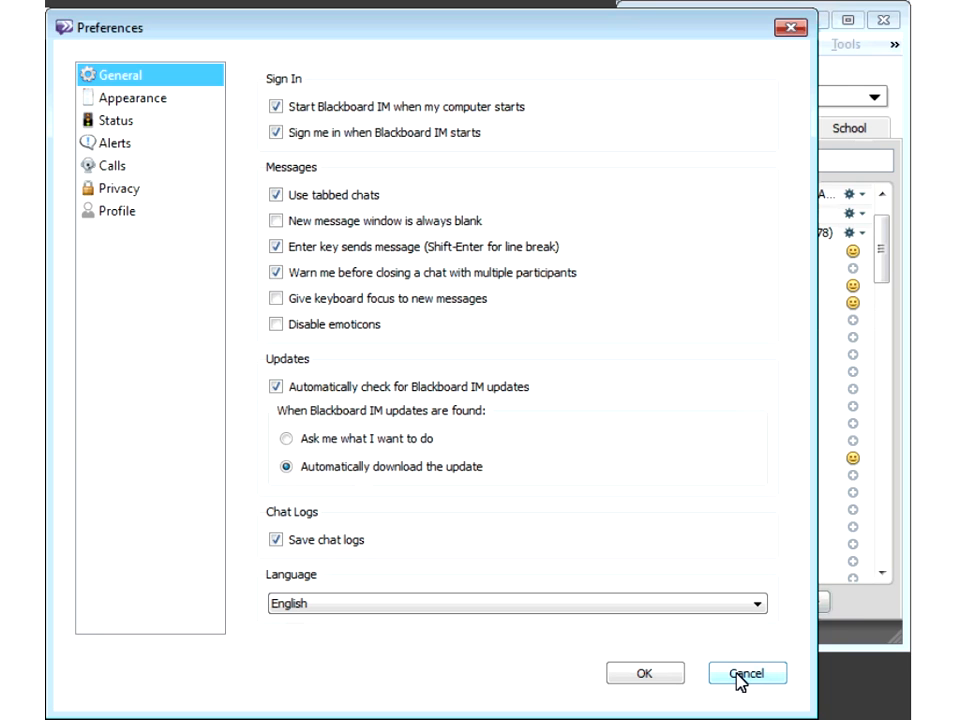
{"action": "left_click", "coordinate": [748, 672]}
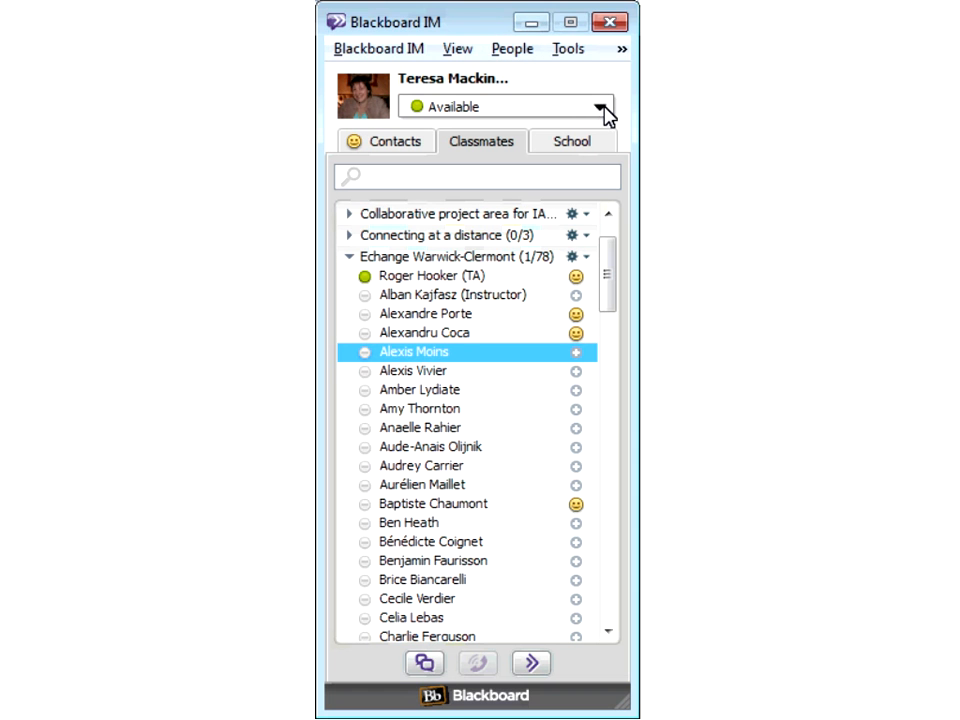
Step: Change Teresa's status from Available to 'teaching'
{"action": "left_click", "coordinate": [598, 108]}
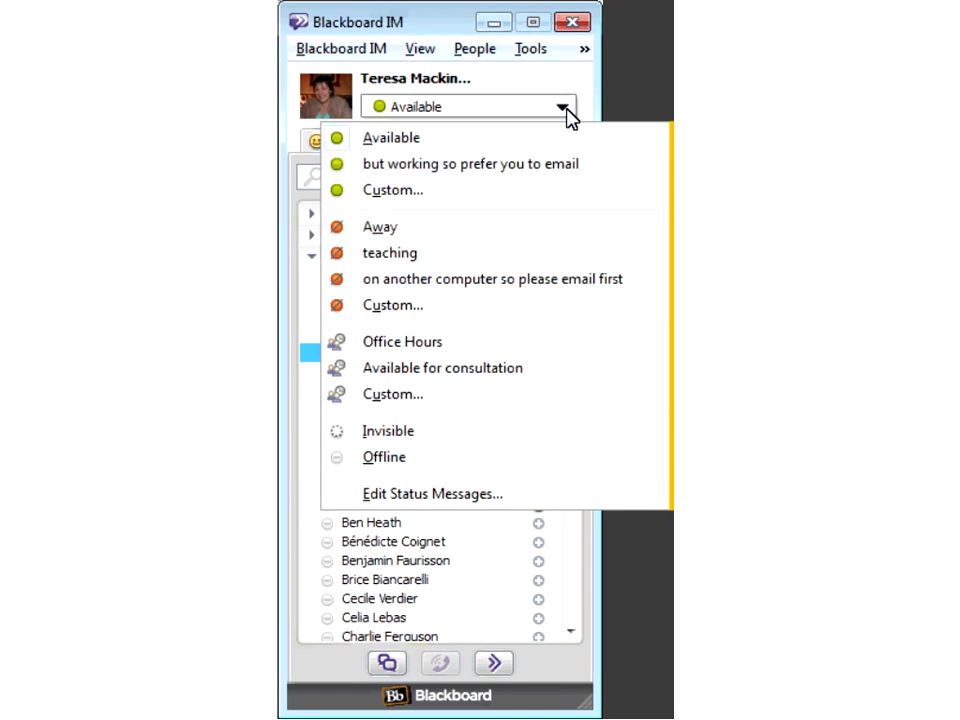
{"action": "mouse_move", "coordinate": [488, 336]}
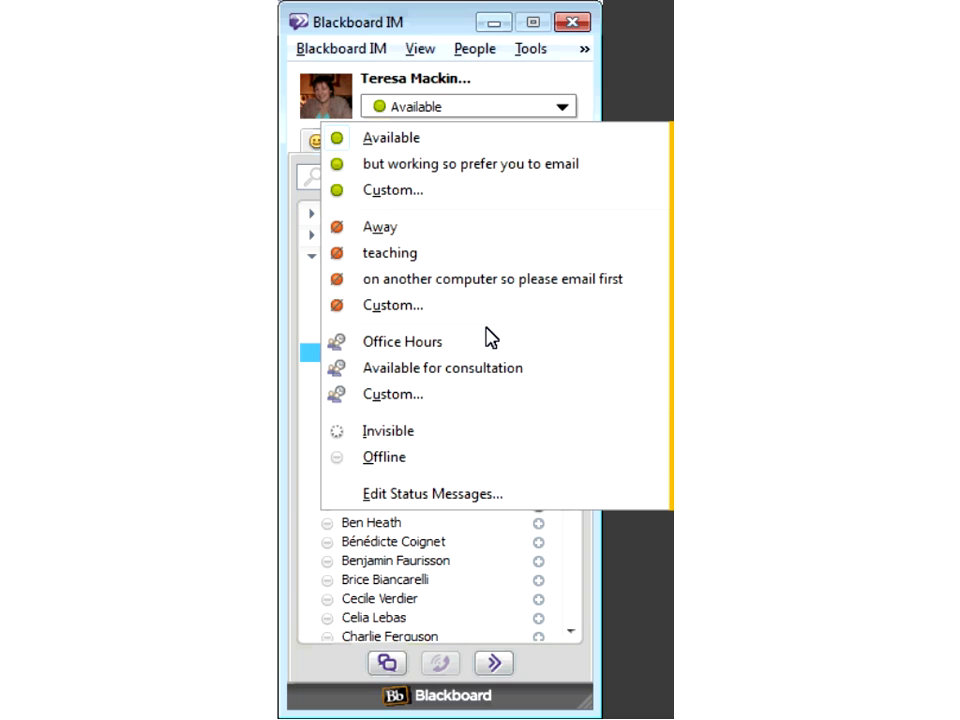
{"action": "mouse_move", "coordinate": [484, 288]}
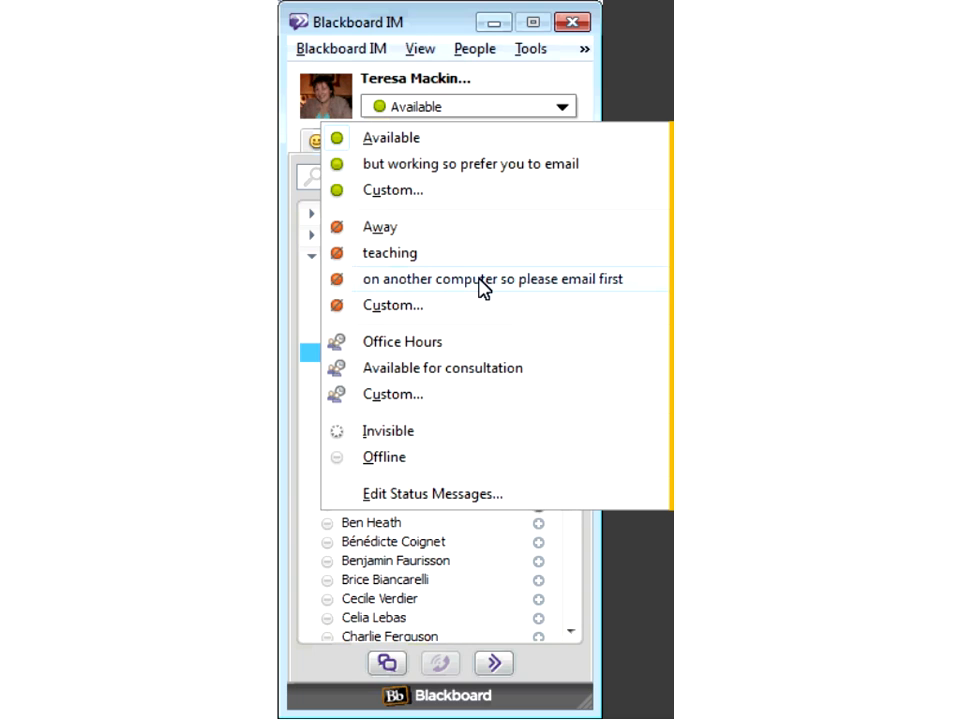
{"action": "mouse_move", "coordinate": [428, 266]}
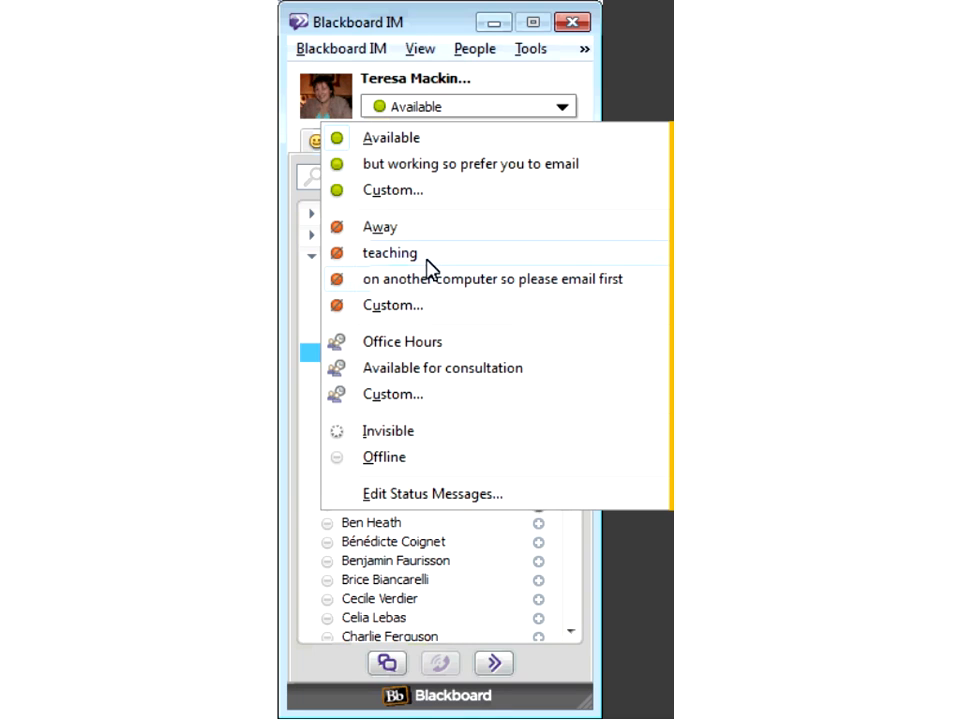
{"action": "left_click", "coordinate": [388, 252]}
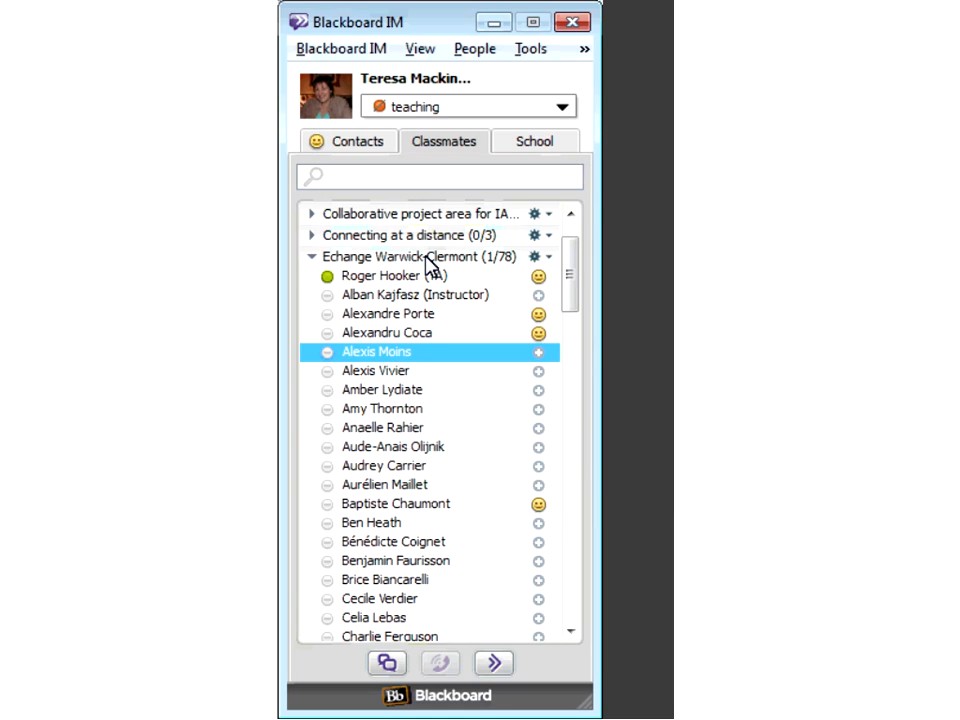
{"action": "mouse_move", "coordinate": [570, 120]}
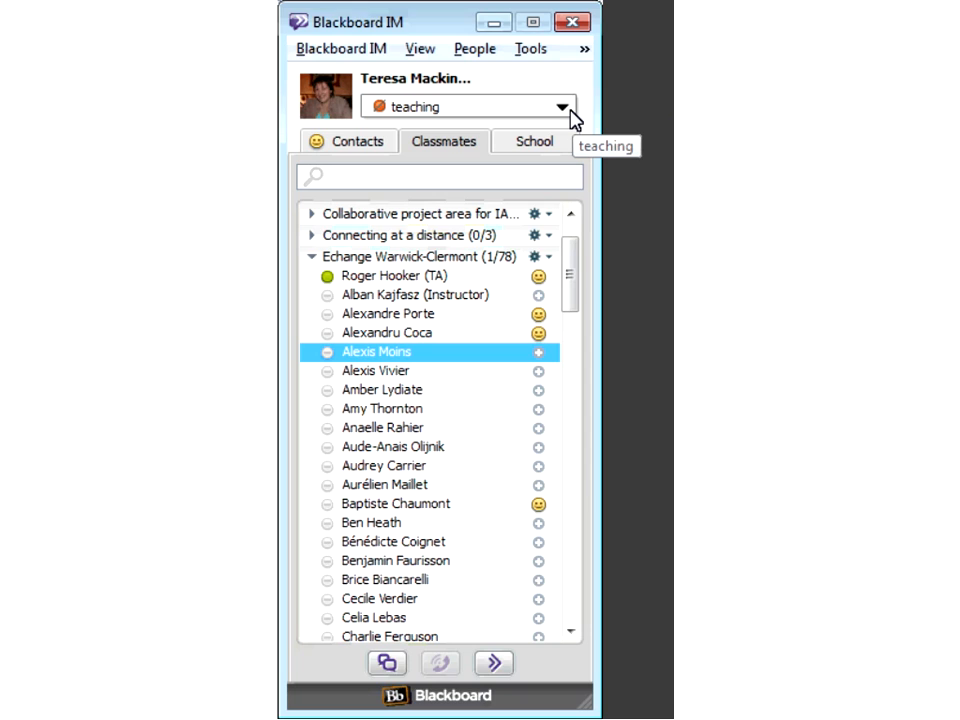
{"action": "mouse_move", "coordinate": [596, 382]}
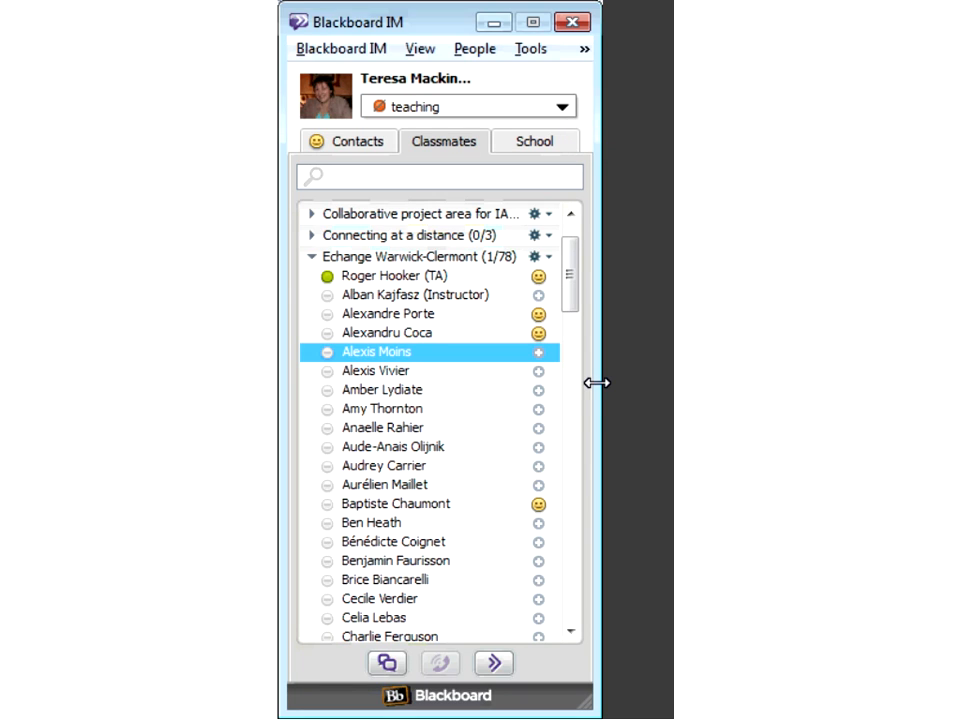